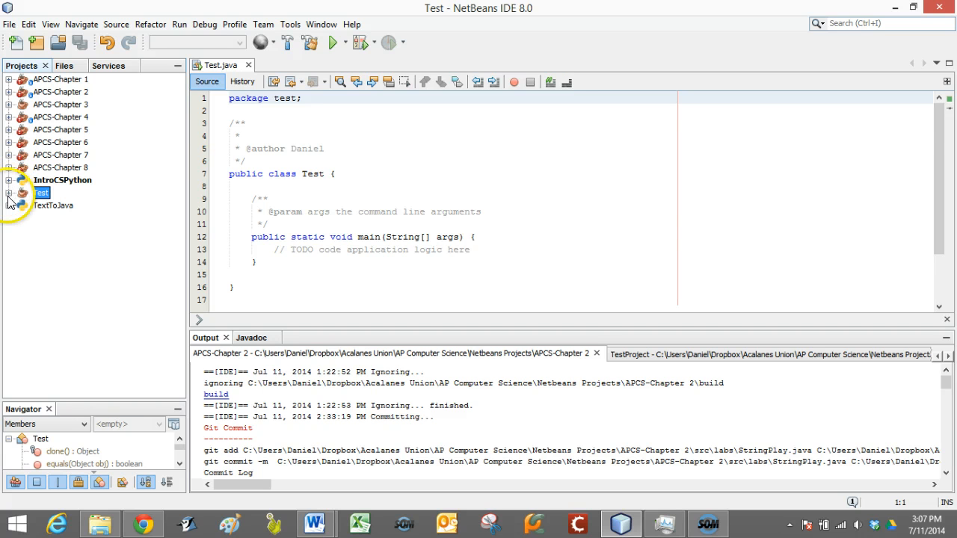
# Expand Test > Source Packages > test to reveal Test.java, then select the Test project node.
pyautogui.click(9, 192)
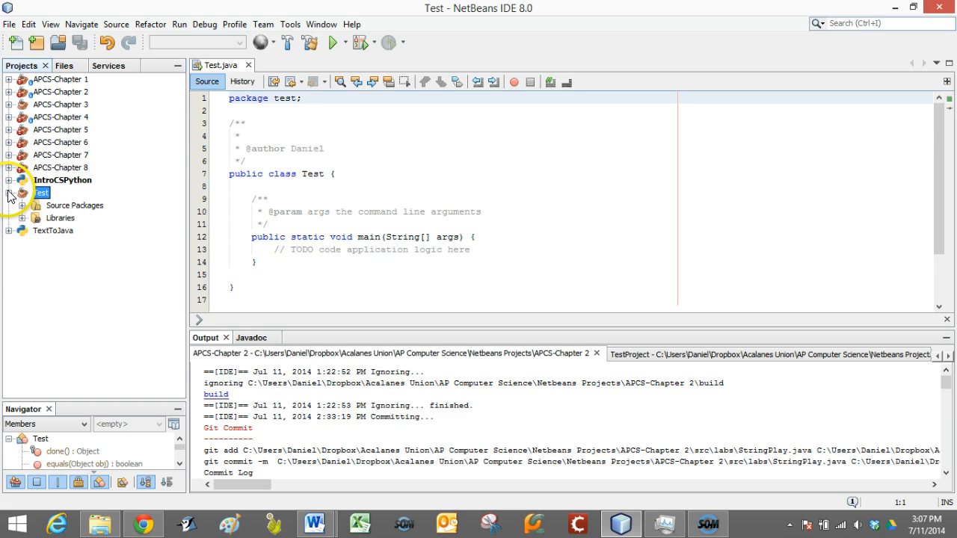
pyautogui.click(9, 192)
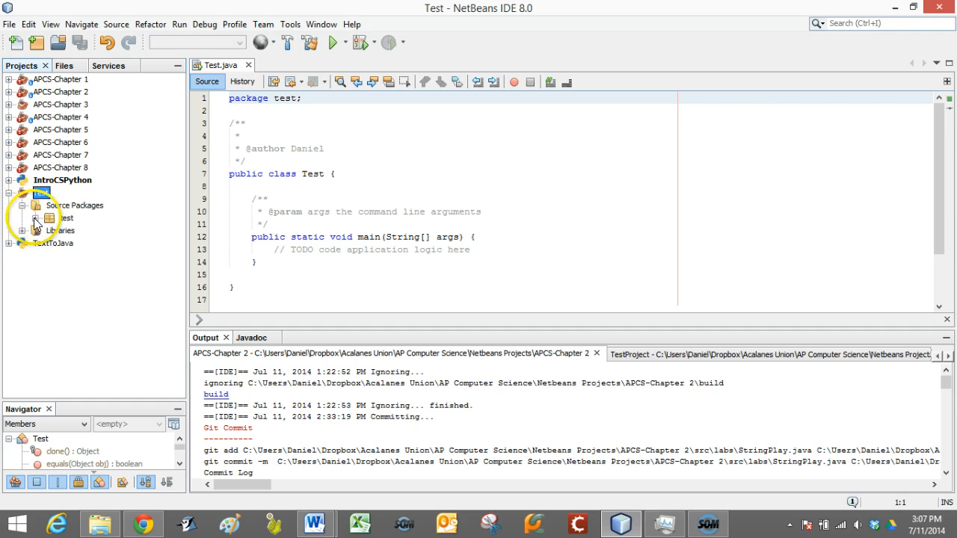
pyautogui.click(89, 230)
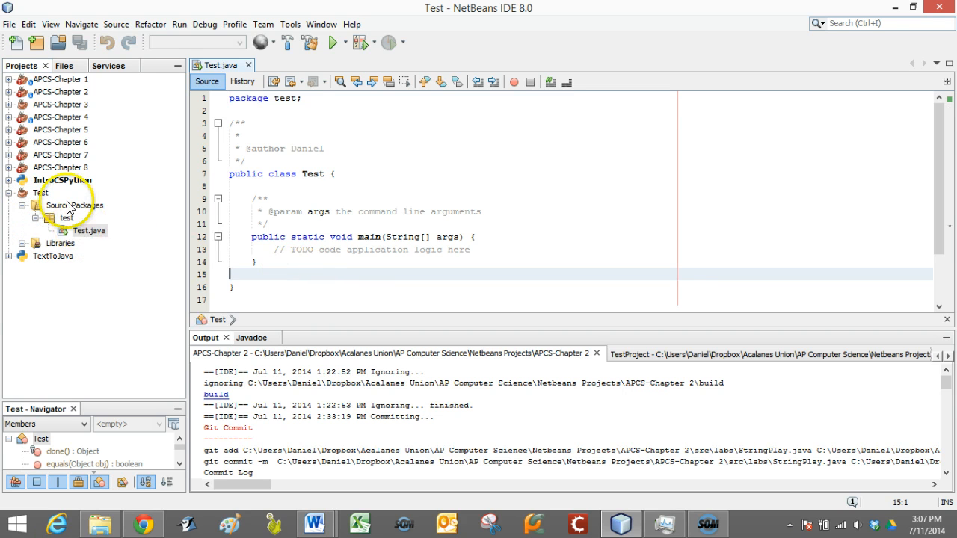
pyautogui.click(40, 192)
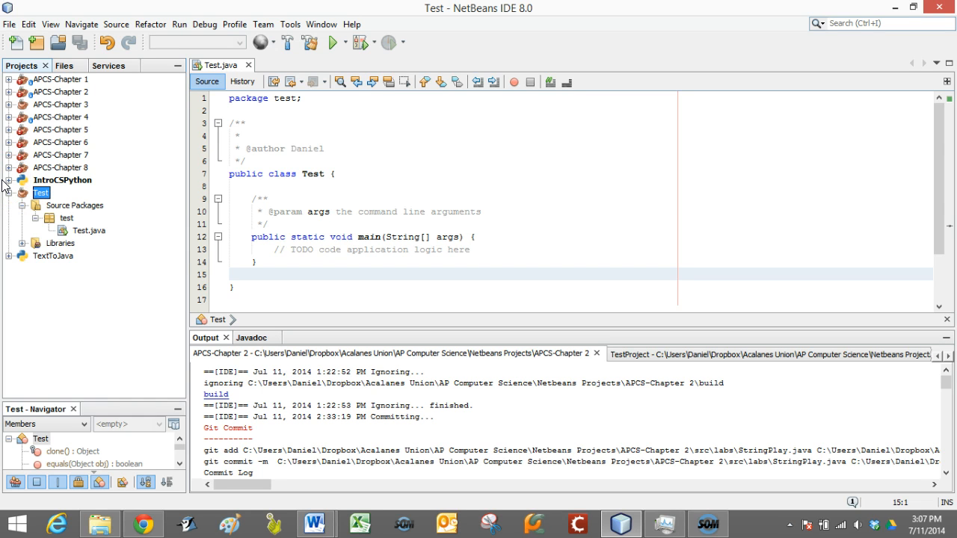
# Initialize a Git repository and browse its root to Dropbox > Acalanes Union > Netbeans Projects > Test.
pyautogui.click(263, 24)
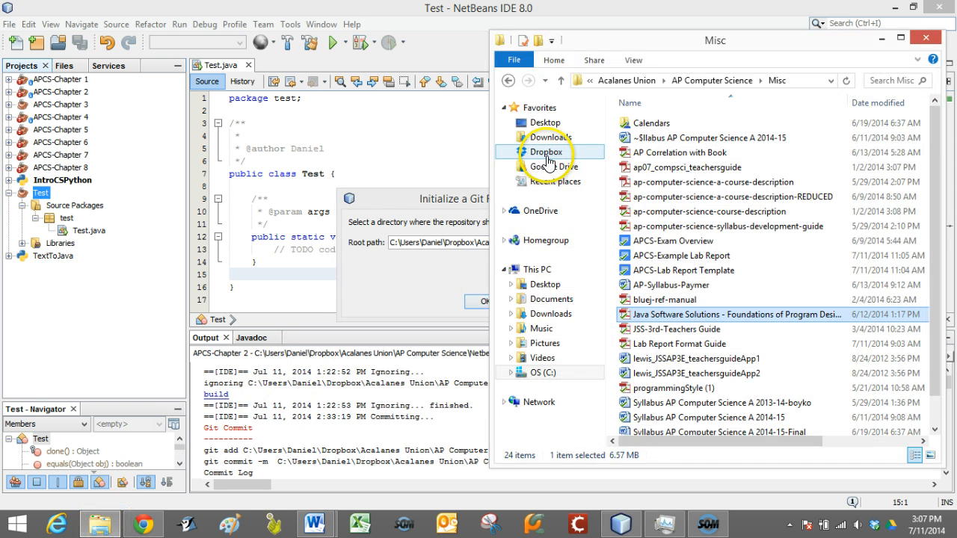
pyautogui.click(547, 152)
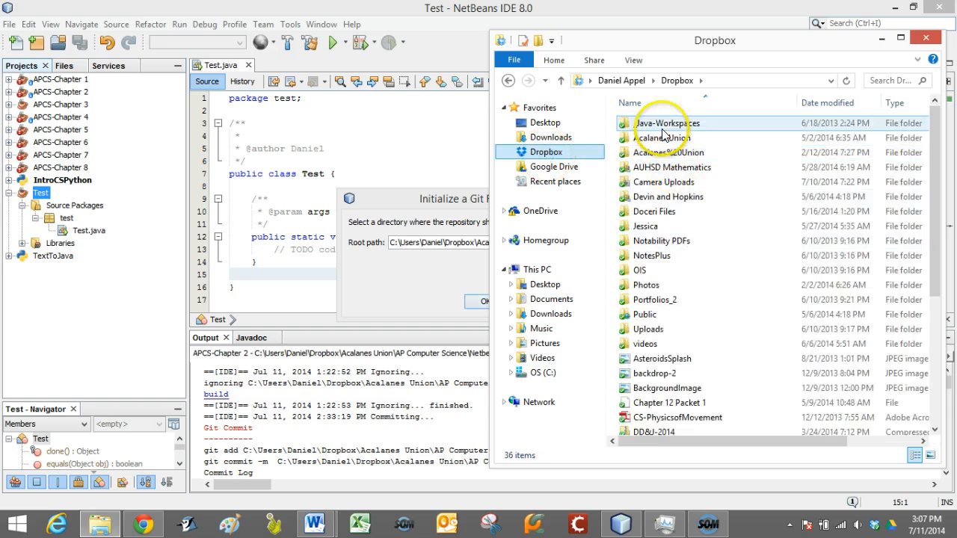
pyautogui.doubleClick(665, 137)
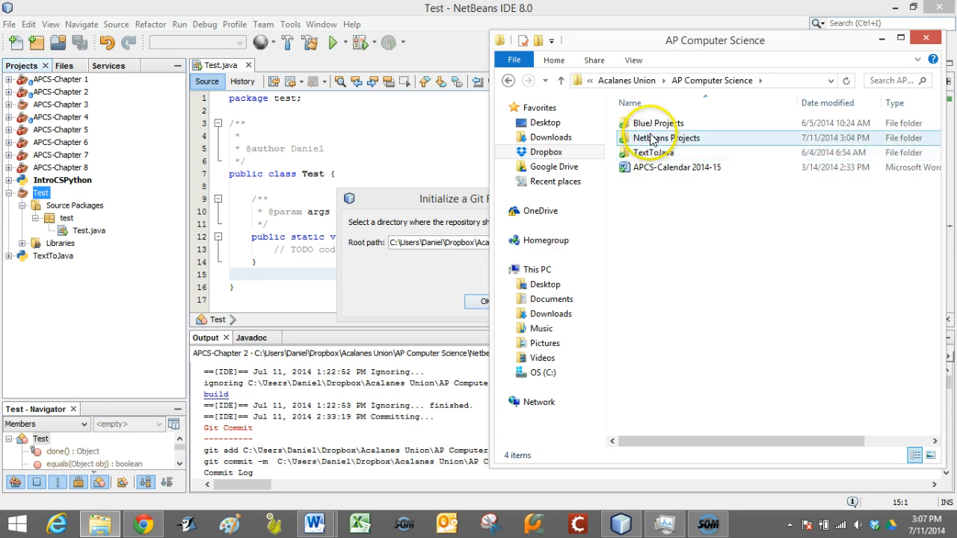
pyautogui.doubleClick(665, 137)
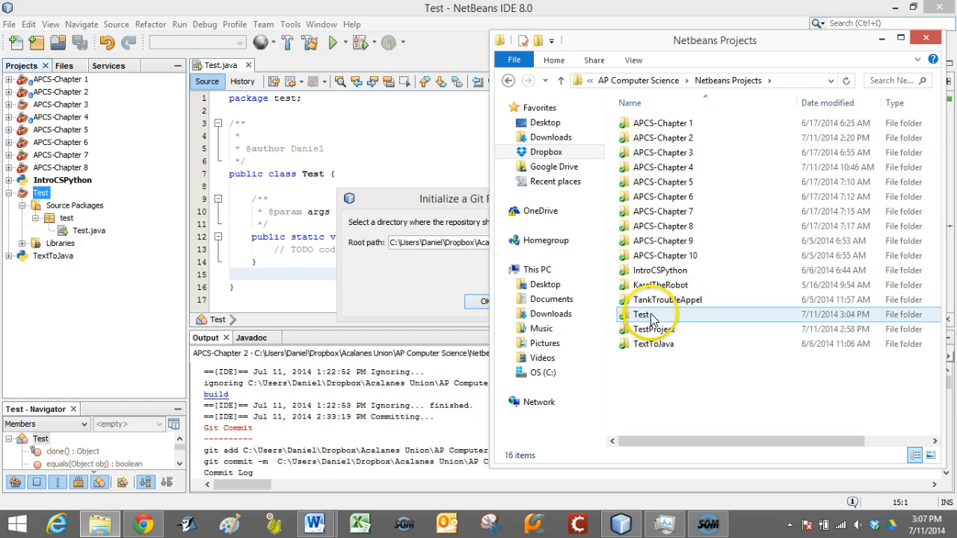
pyautogui.doubleClick(641, 314)
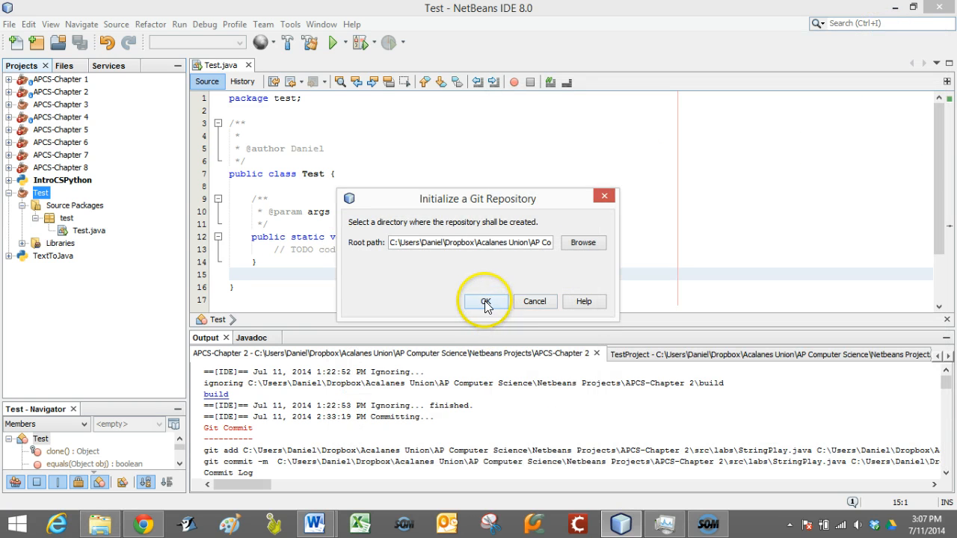
# Confirm creating the Git repository, then bring up the context actions for Test.java.
pyautogui.click(484, 302)
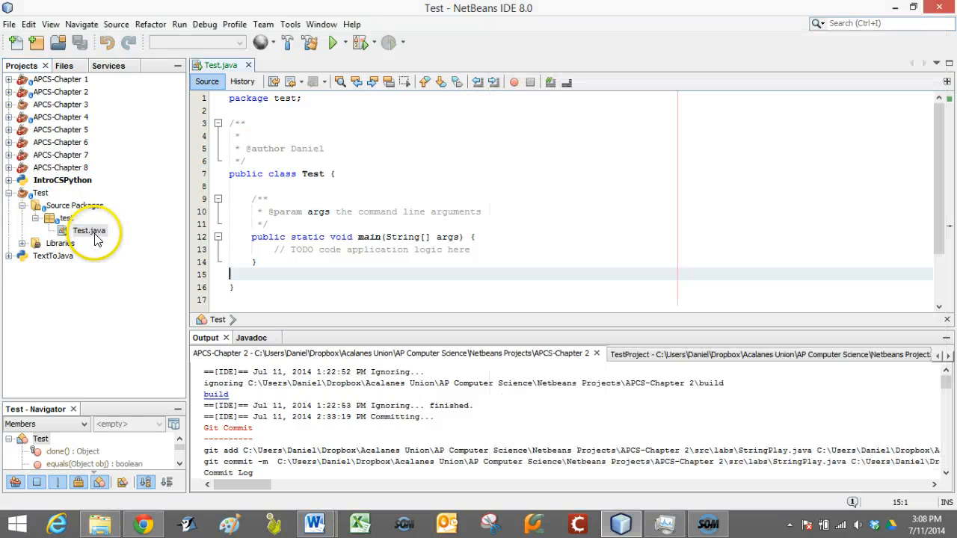
pyautogui.click(87, 230)
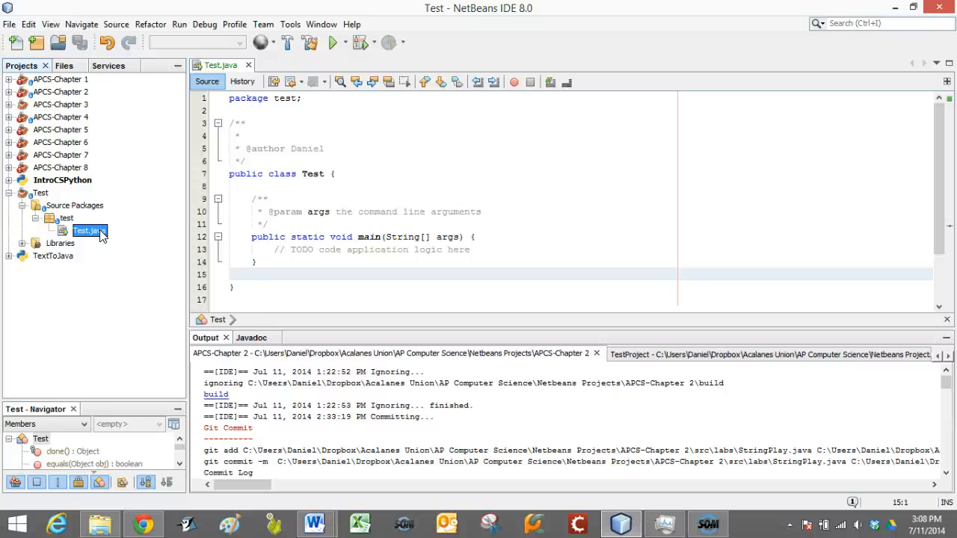
pyautogui.rightClick(86, 230)
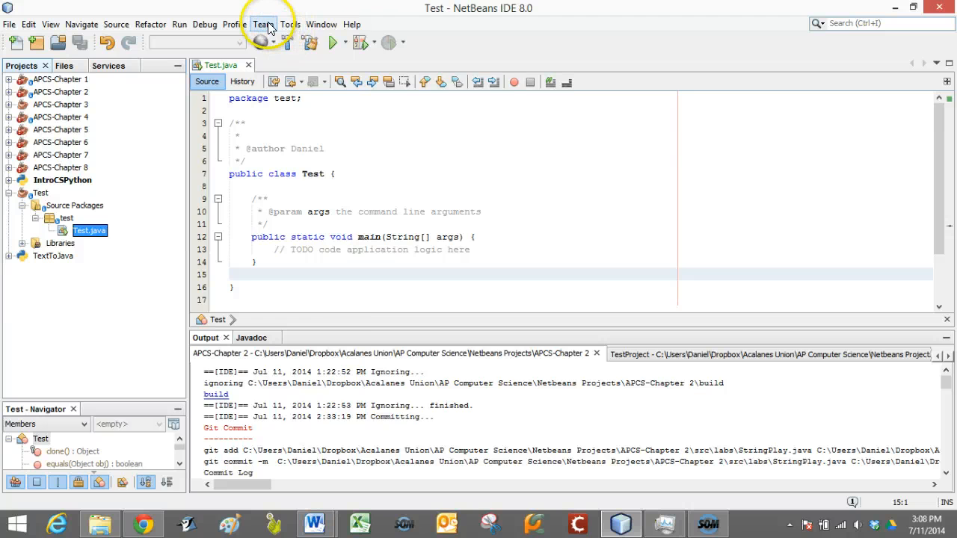
# Commit Test.java to the project's Git repository via Team > Commit.
pyautogui.click(263, 24)
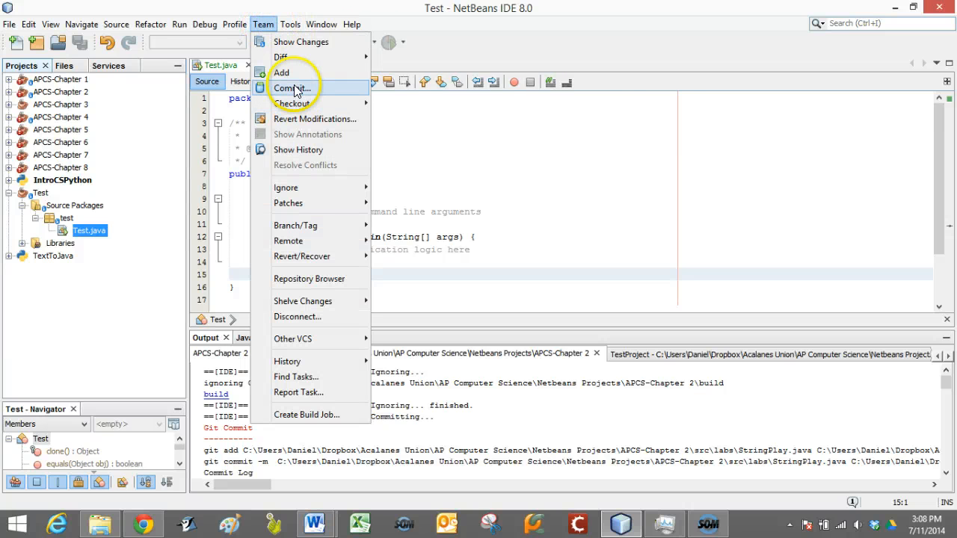
pyautogui.click(291, 89)
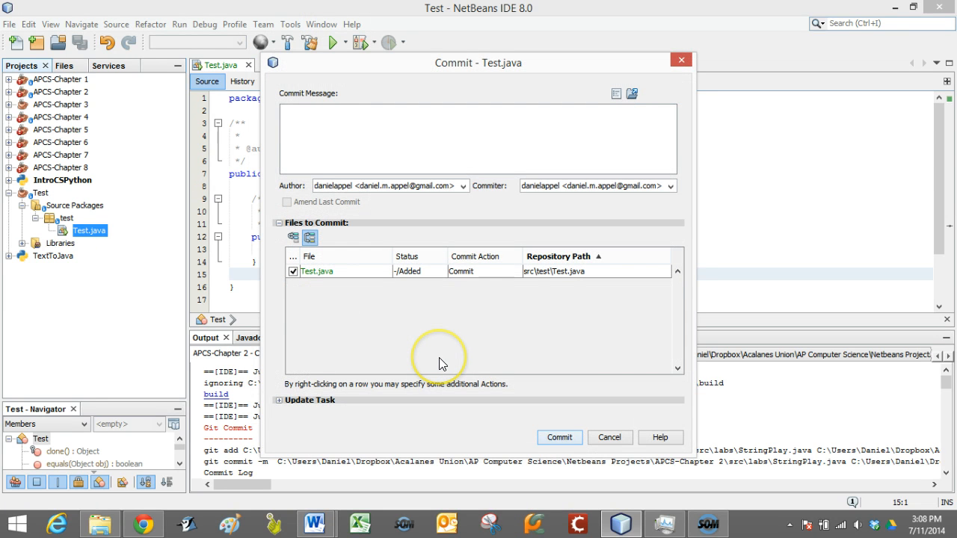
pyautogui.moveTo(362, 353)
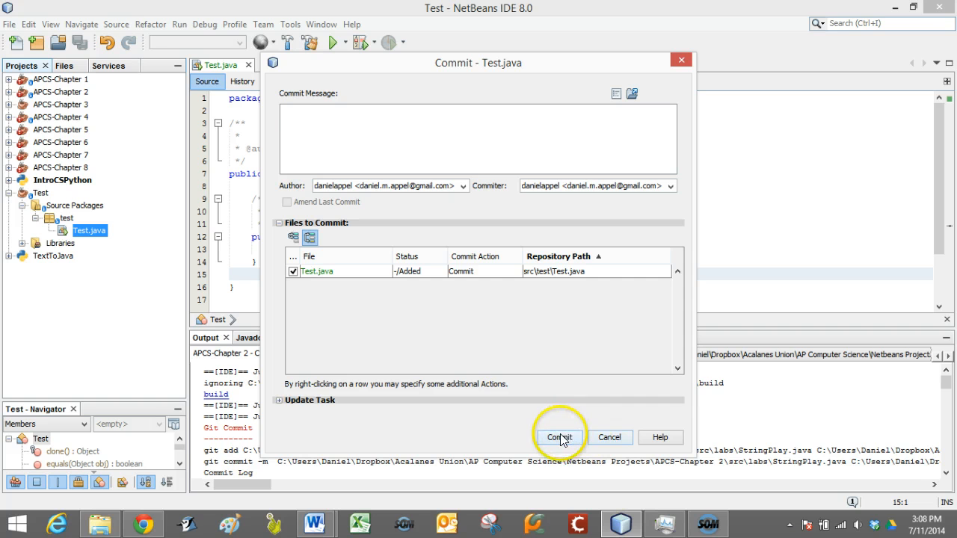
pyautogui.click(559, 437)
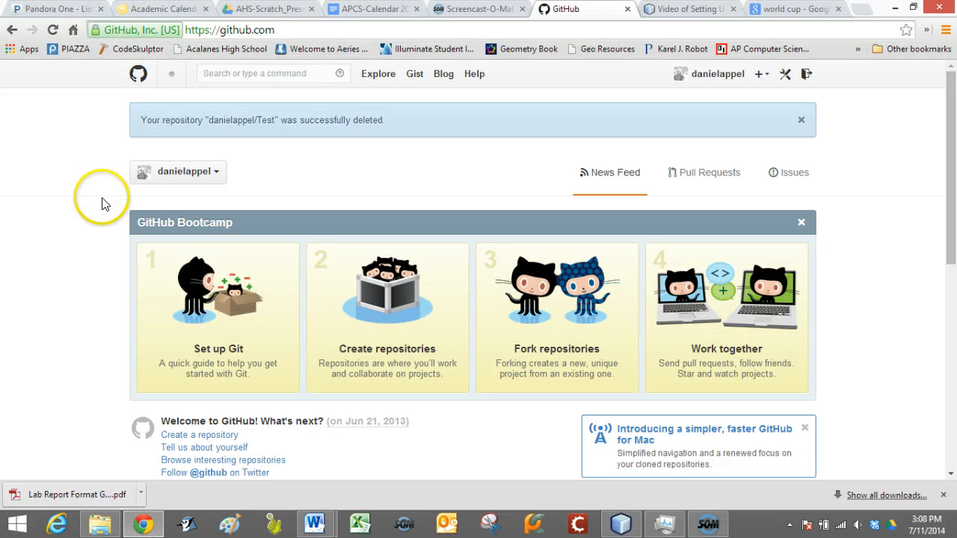
pyautogui.moveTo(152, 272)
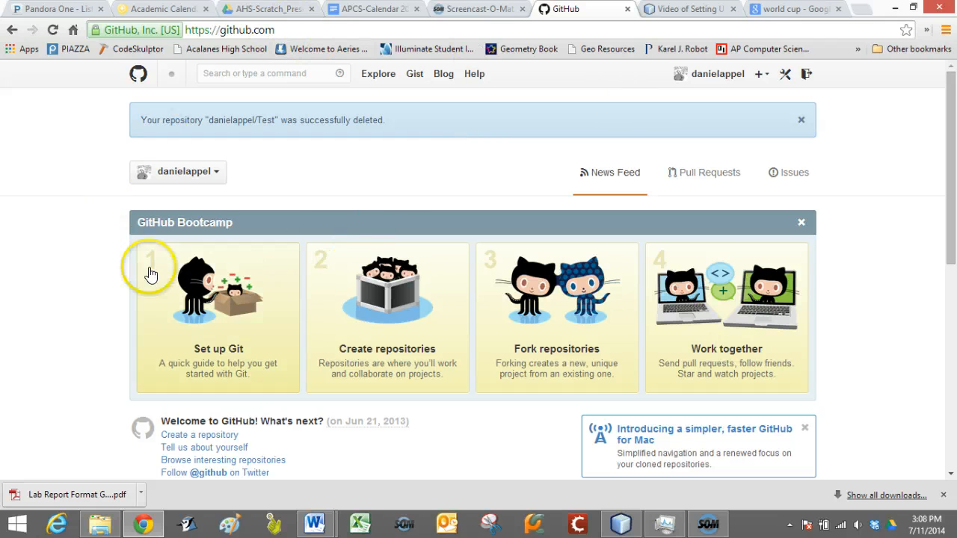
pyautogui.moveTo(335, 193)
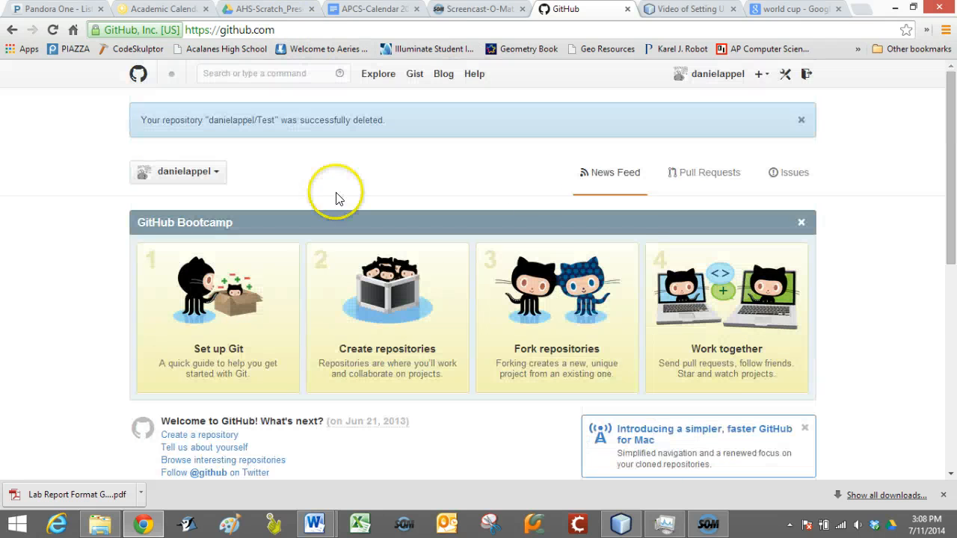
# Choose New repository from GitHub's + menu at top right.
pyautogui.click(759, 74)
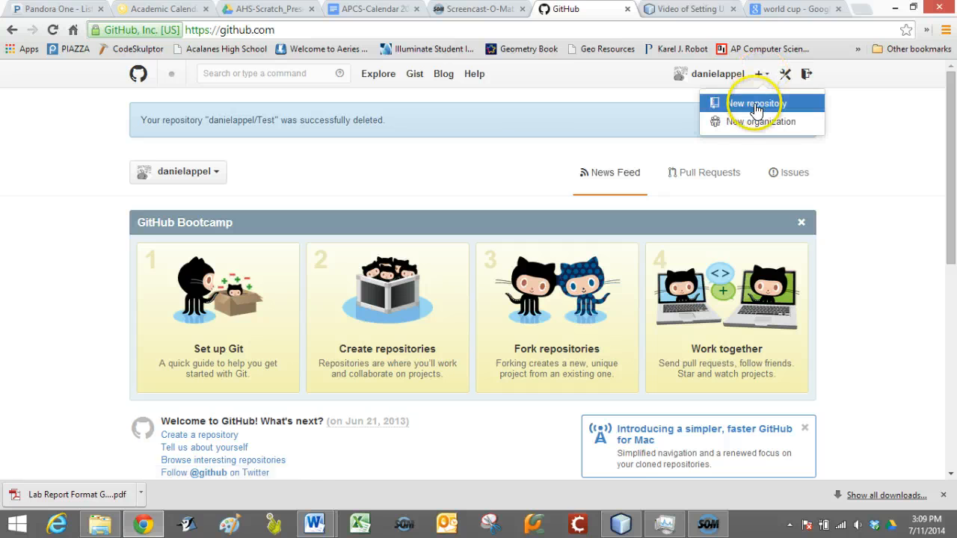
pyautogui.click(755, 103)
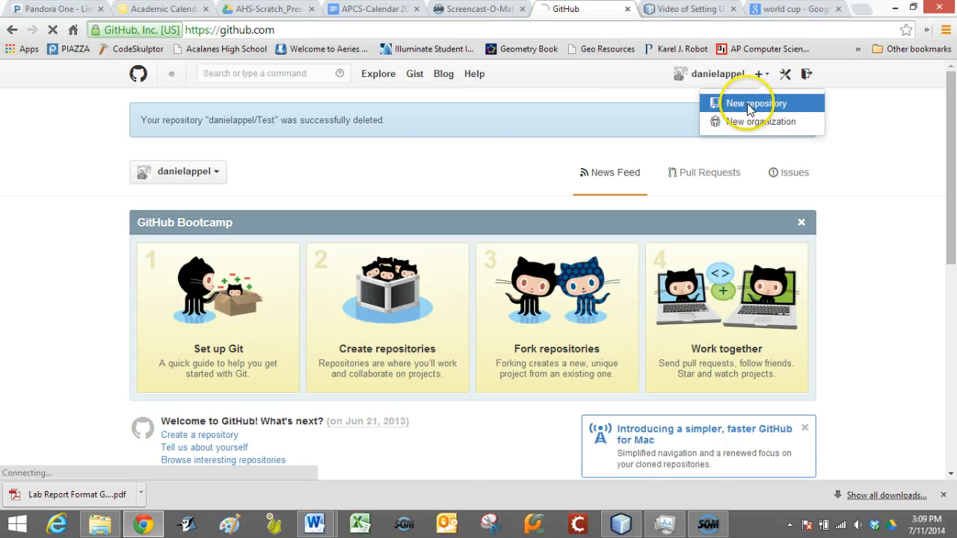
# Name the repository Test, describe it 'This should be deleted', and create it as public.
pyautogui.click(755, 103)
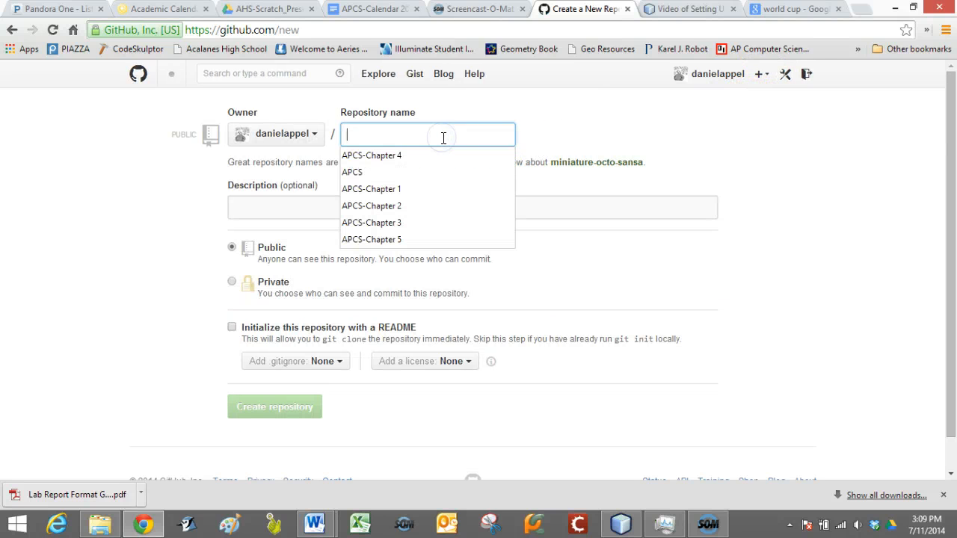
pyautogui.write('Test')
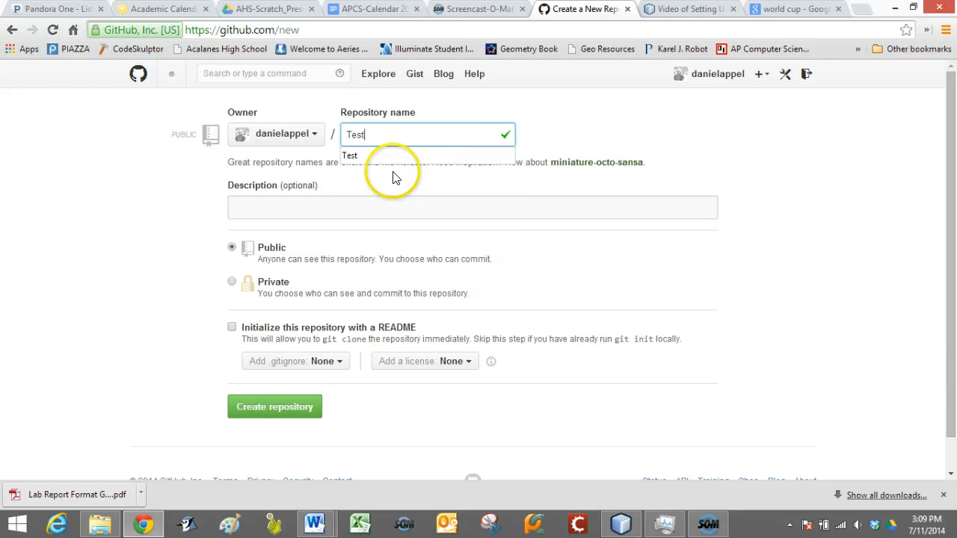
pyautogui.click(472, 206)
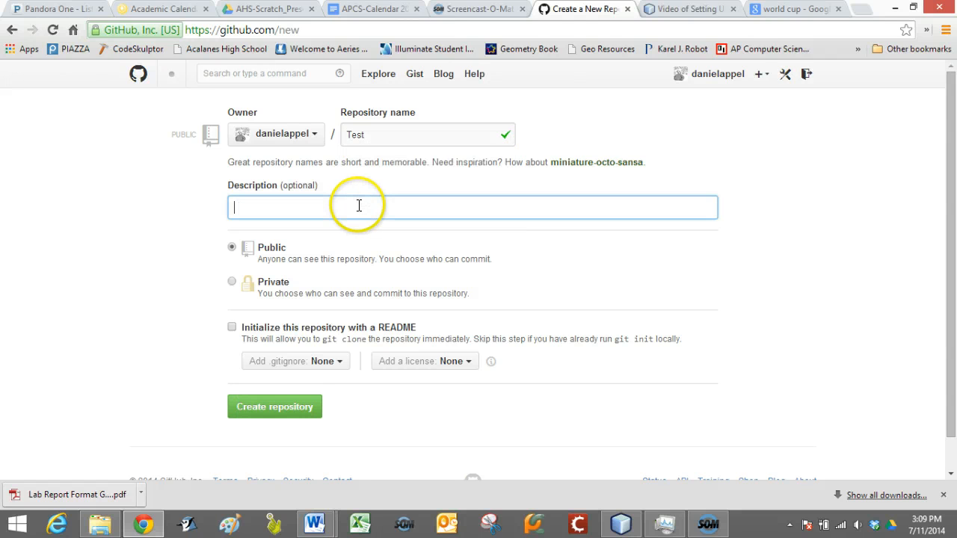
pyautogui.write('This should be')
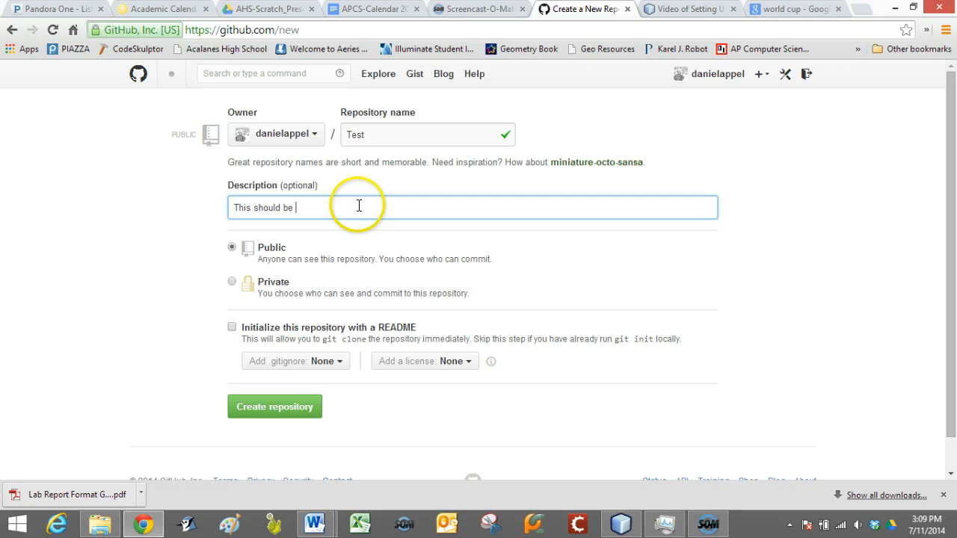
pyautogui.write('deleted')
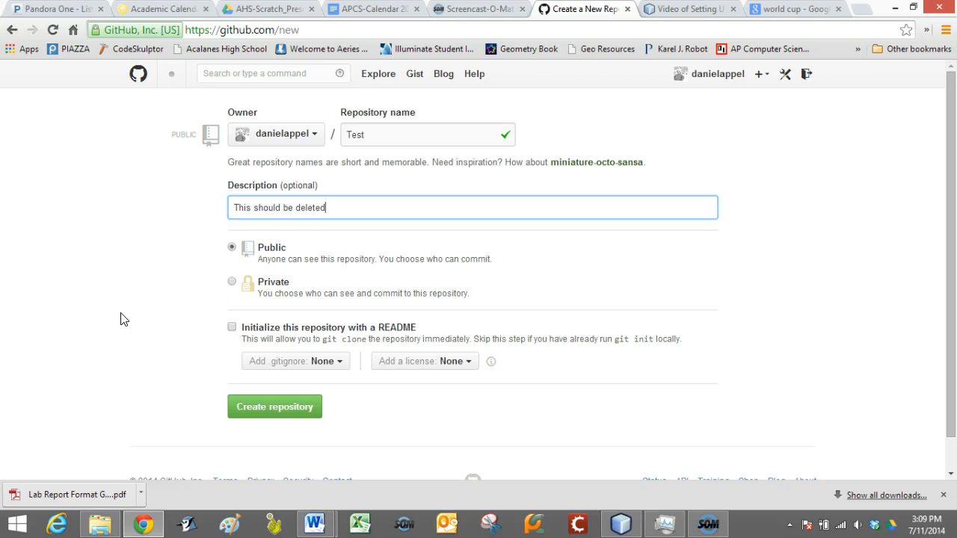
pyautogui.click(275, 407)
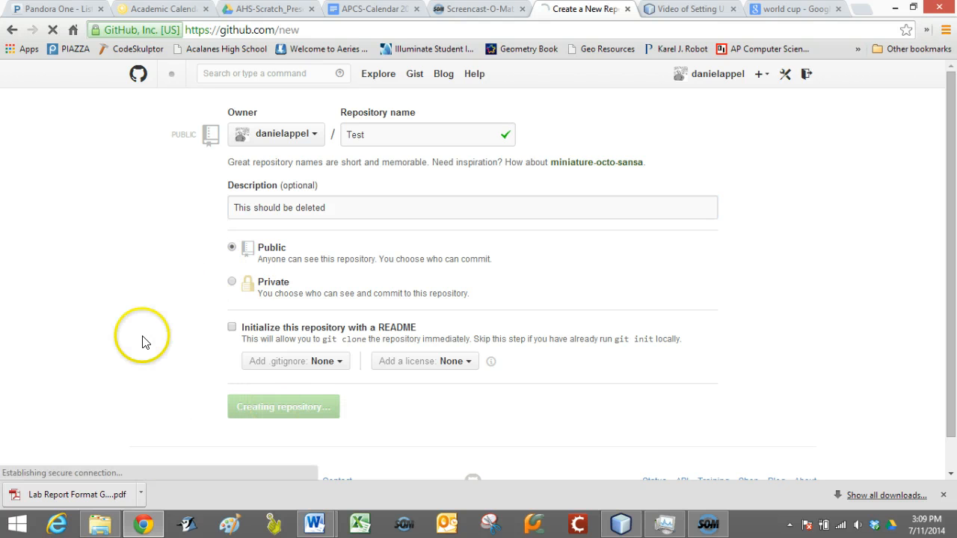
pyautogui.click(284, 407)
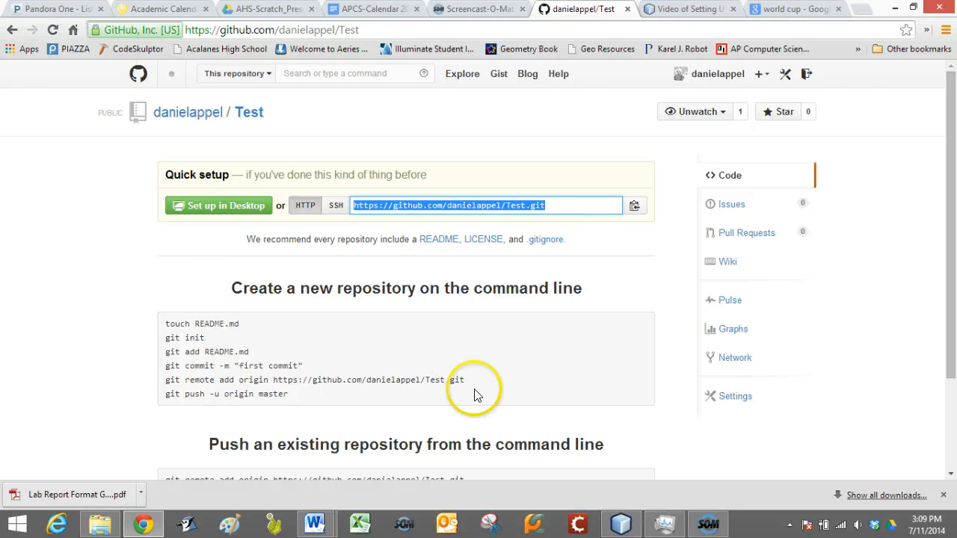
pyautogui.moveTo(622, 523)
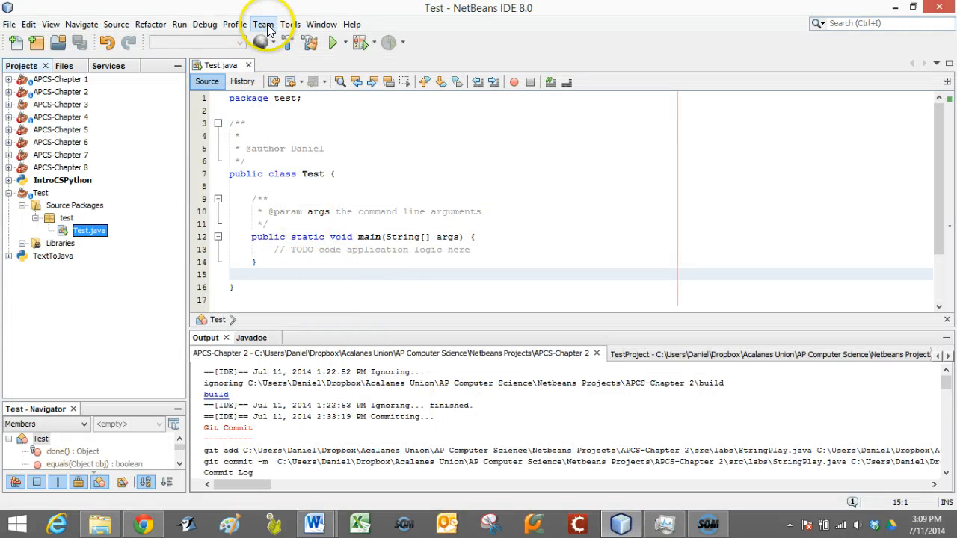
# Launch the Push to Remote Repository wizard from Team > Remote > Push.
pyautogui.click(263, 24)
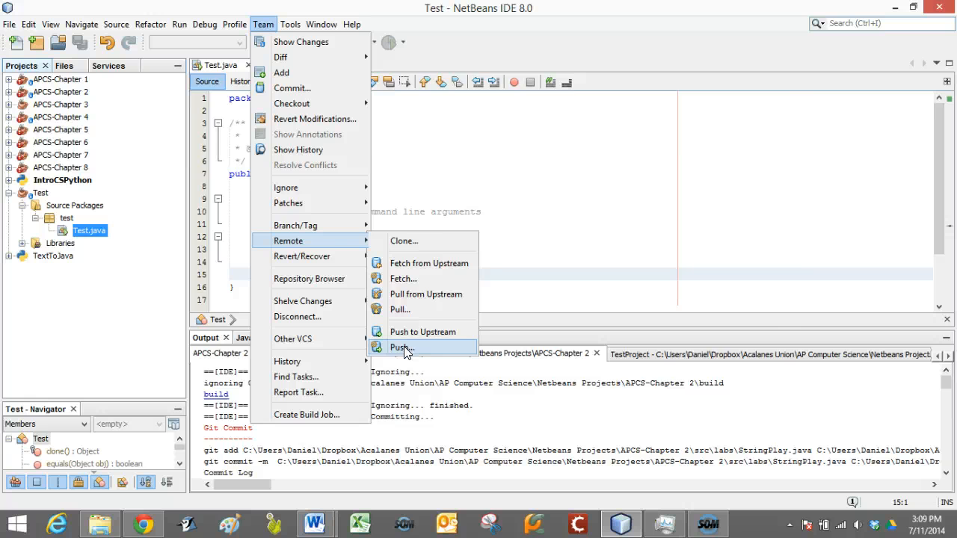
pyautogui.click(401, 346)
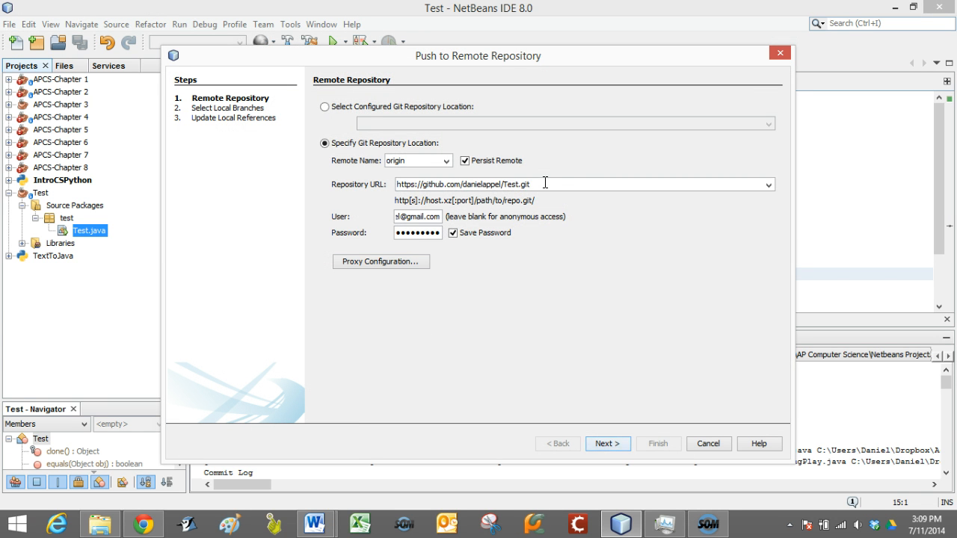
# Settle on 'Specify Git Repository Location' with the Test.git URL and saved credentials.
pyautogui.click(324, 106)
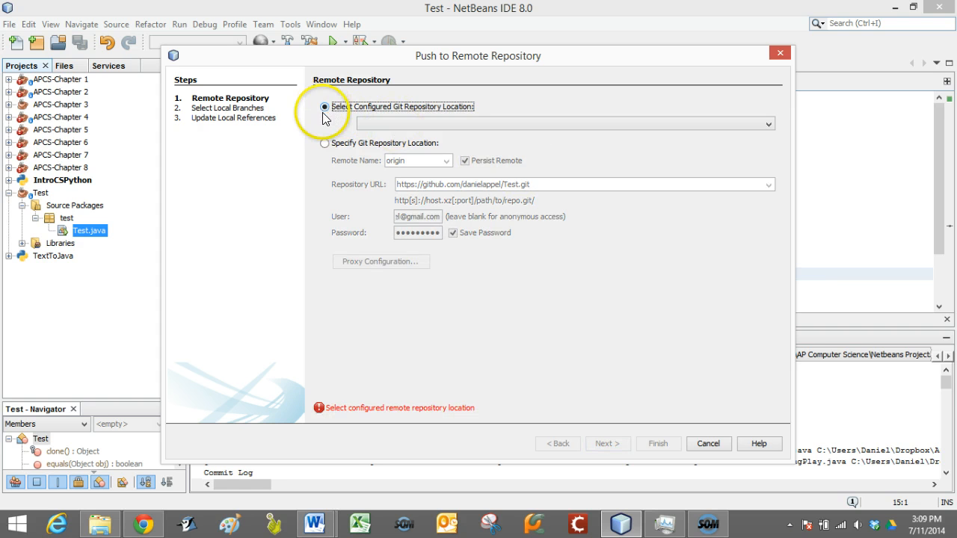
pyautogui.click(326, 143)
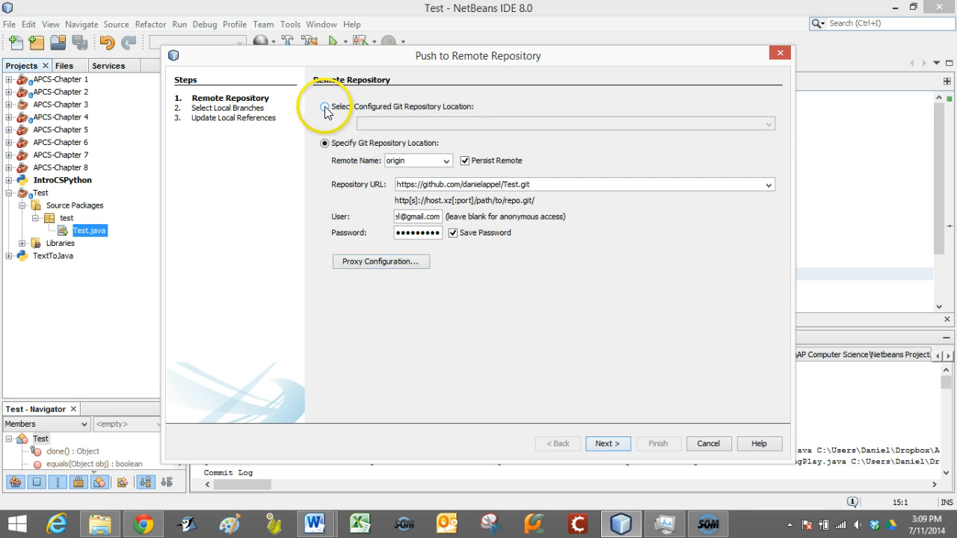
pyautogui.click(325, 106)
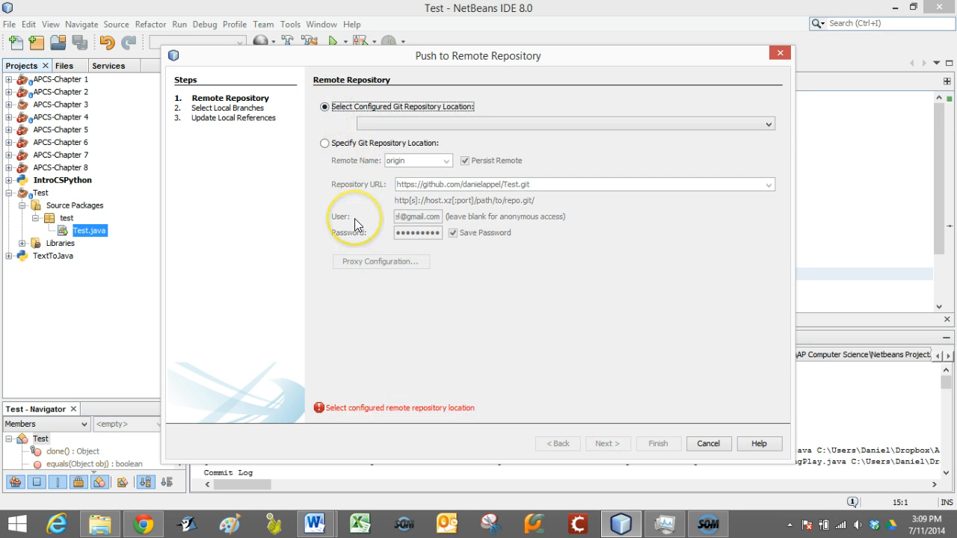
pyautogui.click(325, 144)
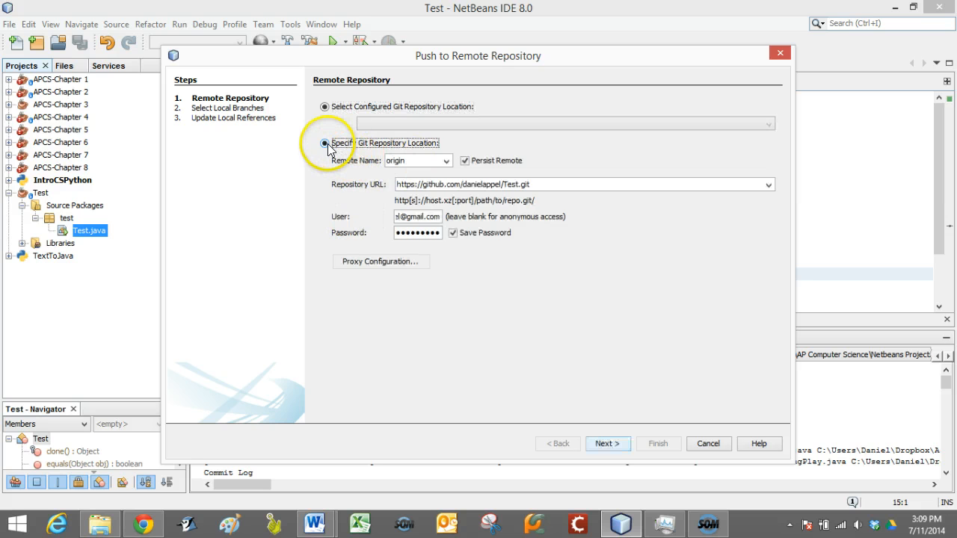
pyautogui.click(324, 143)
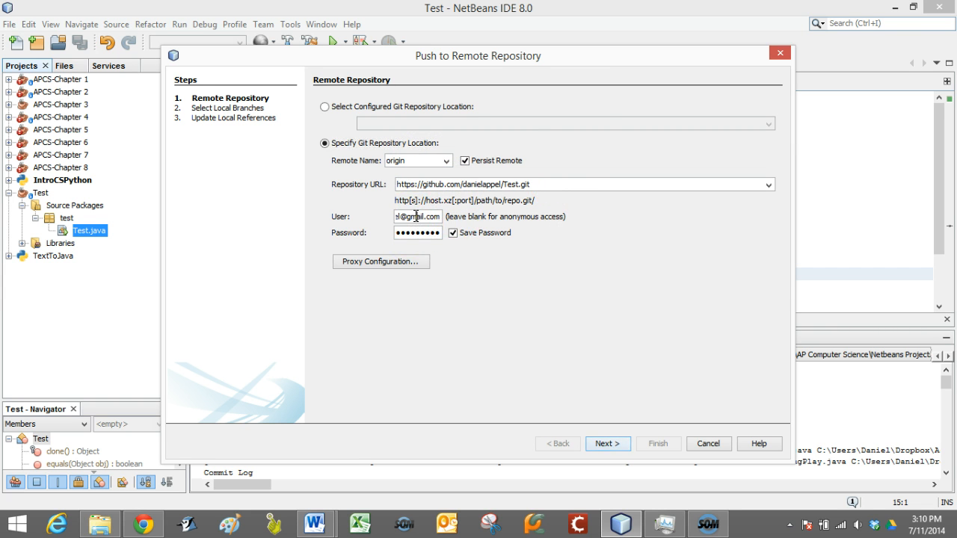
pyautogui.moveTo(604, 418)
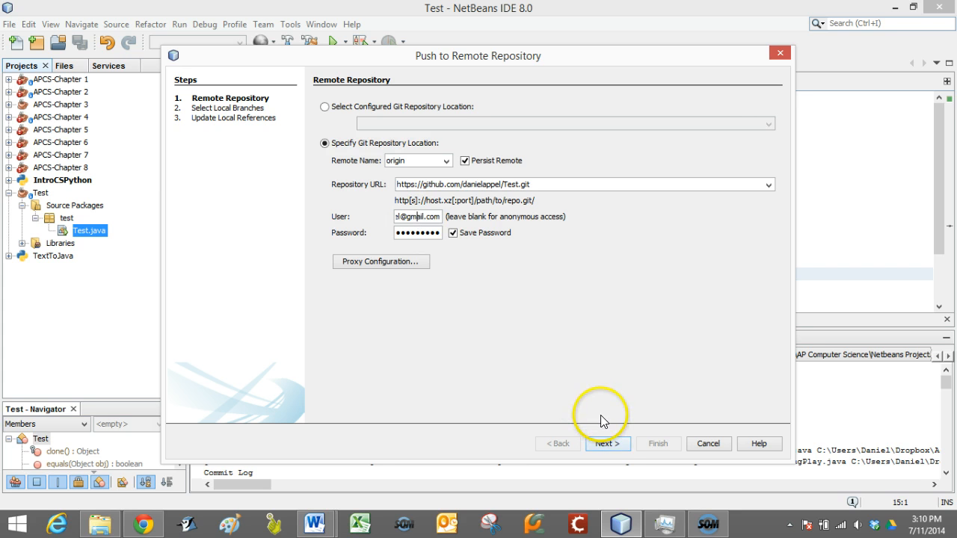
# Select master -> master, keep master -> origin/master, and finish to start the push.
pyautogui.click(606, 442)
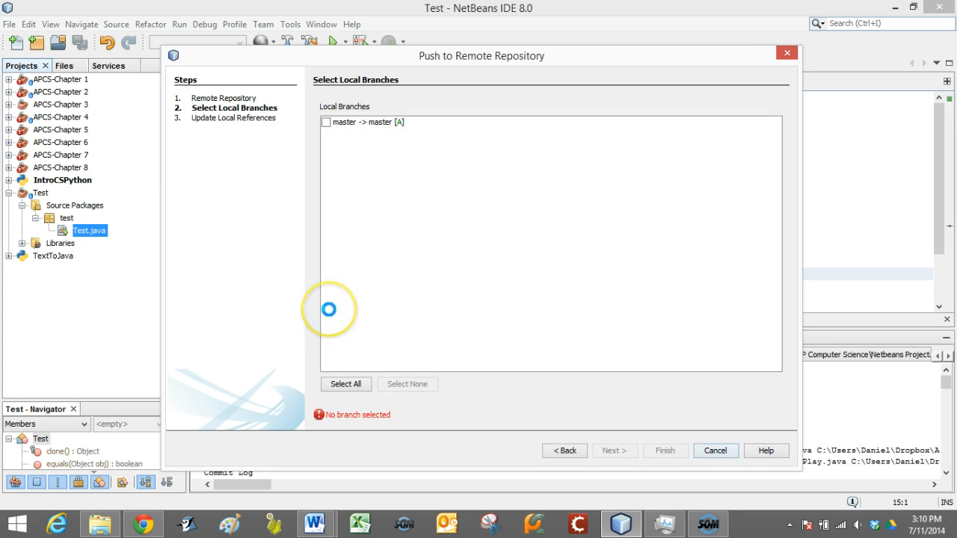
pyautogui.click(326, 123)
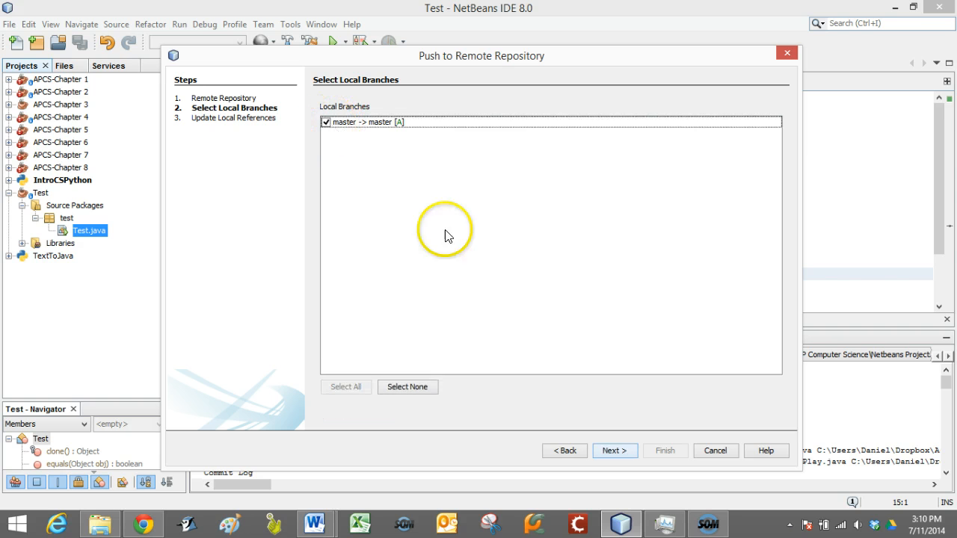
pyautogui.click(613, 450)
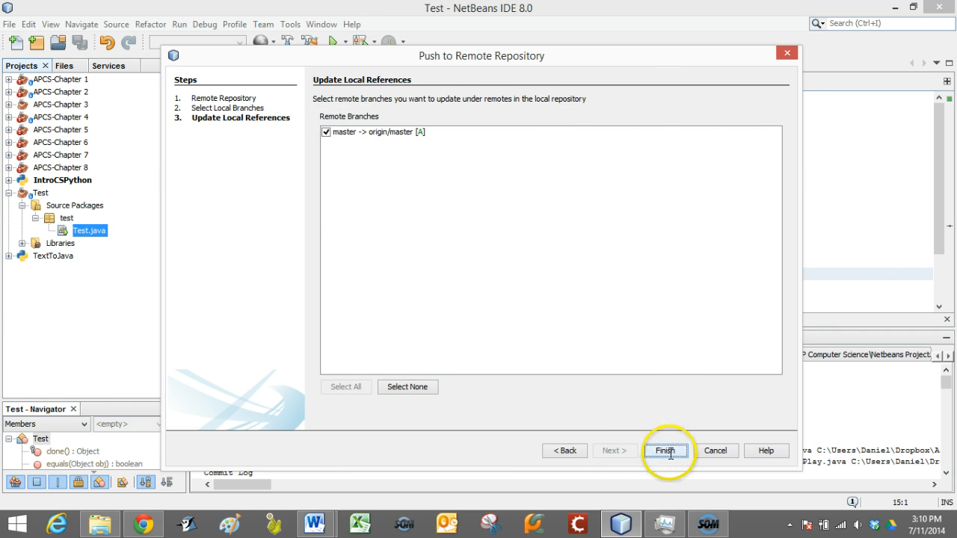
pyautogui.click(665, 450)
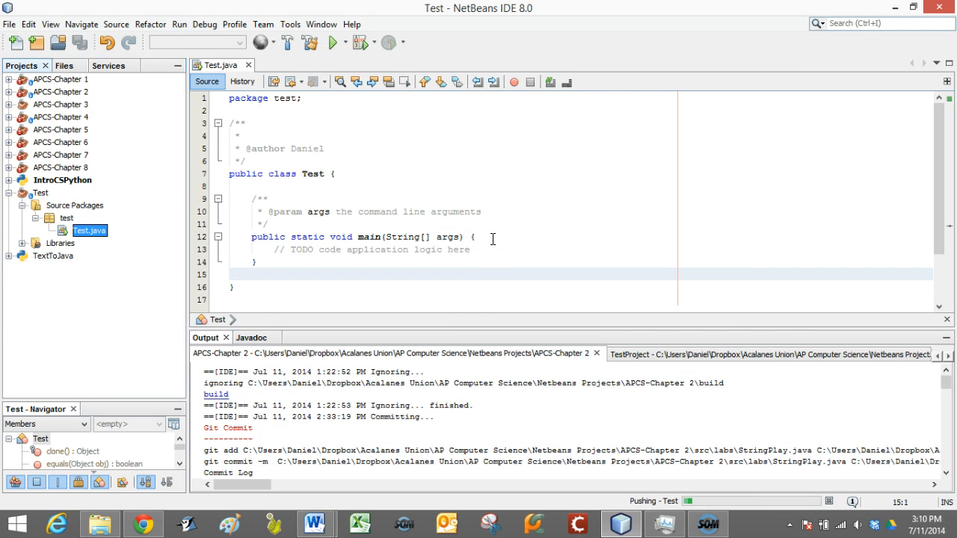
pyautogui.moveTo(511, 256)
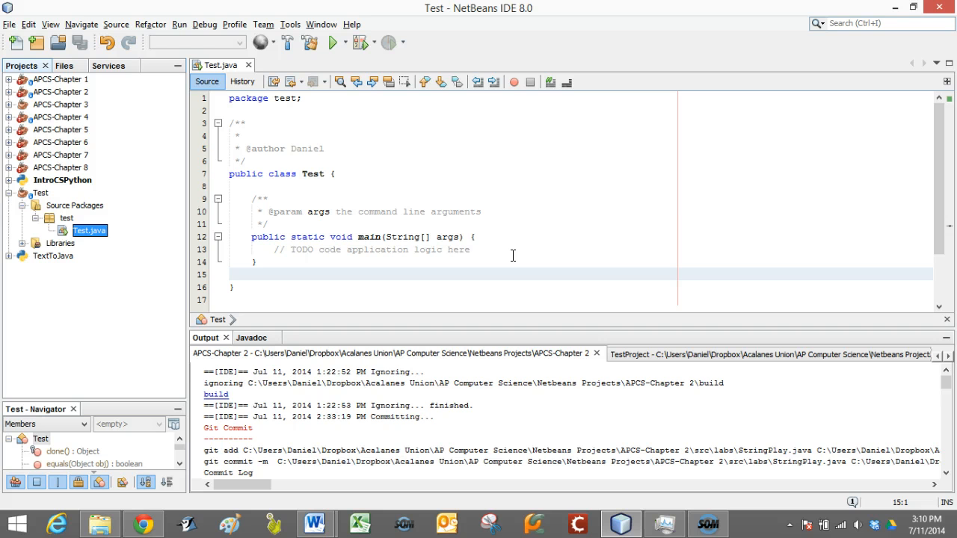
pyautogui.moveTo(129, 329)
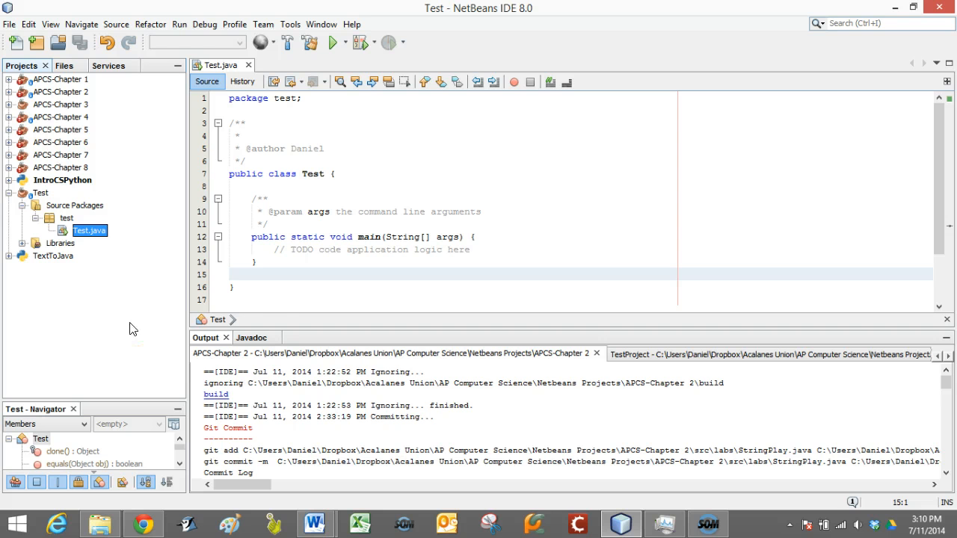
pyautogui.moveTo(149, 327)
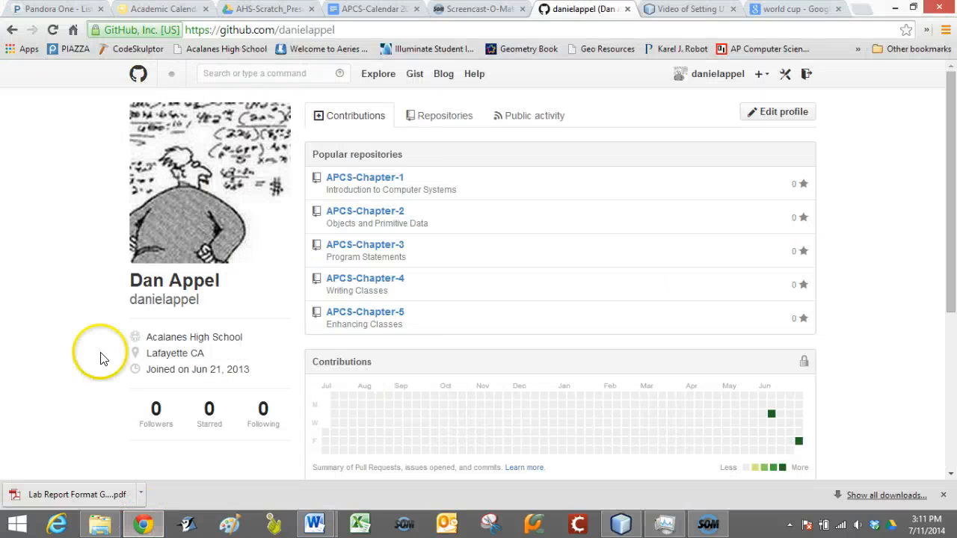
# Open the Test repository on GitHub and view src/test/Test.java's pushed code.
pyautogui.click(444, 115)
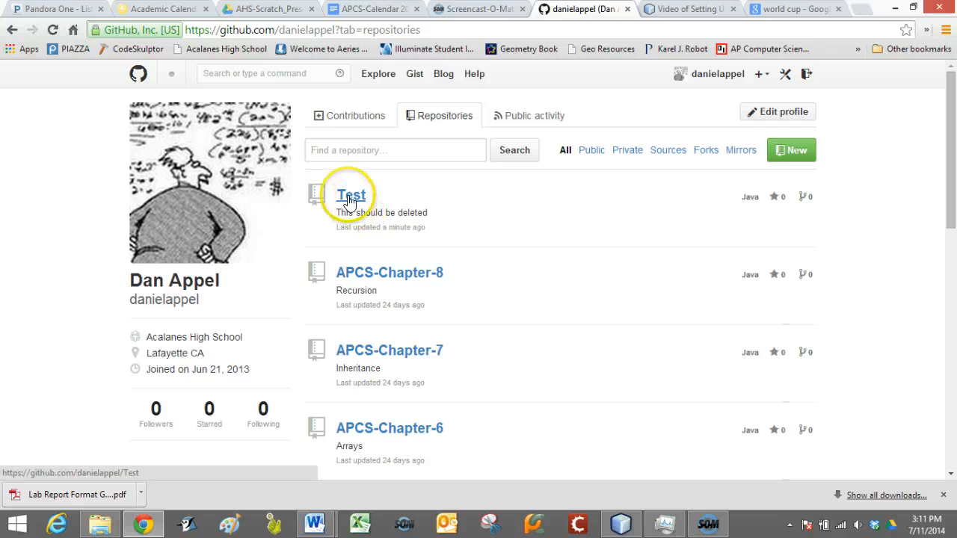
pyautogui.click(350, 195)
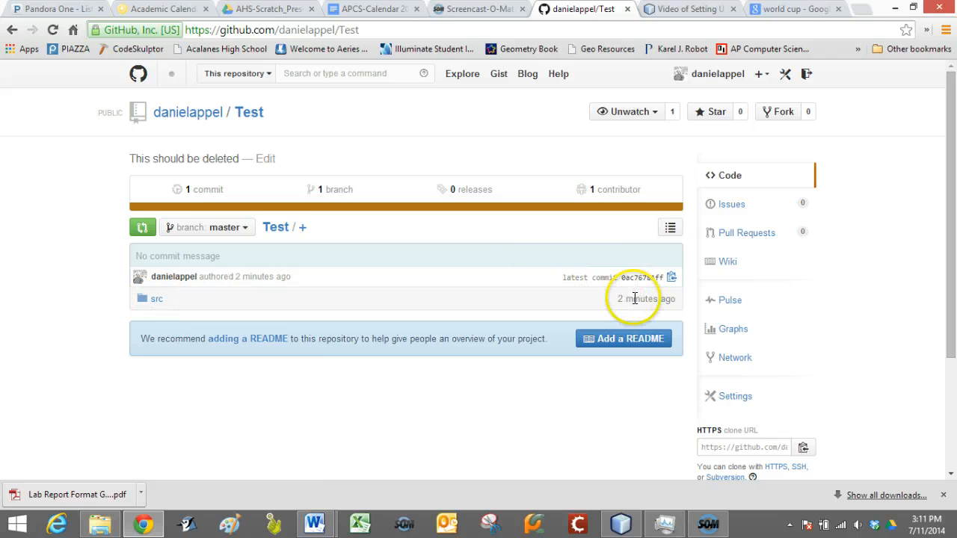
pyautogui.click(157, 299)
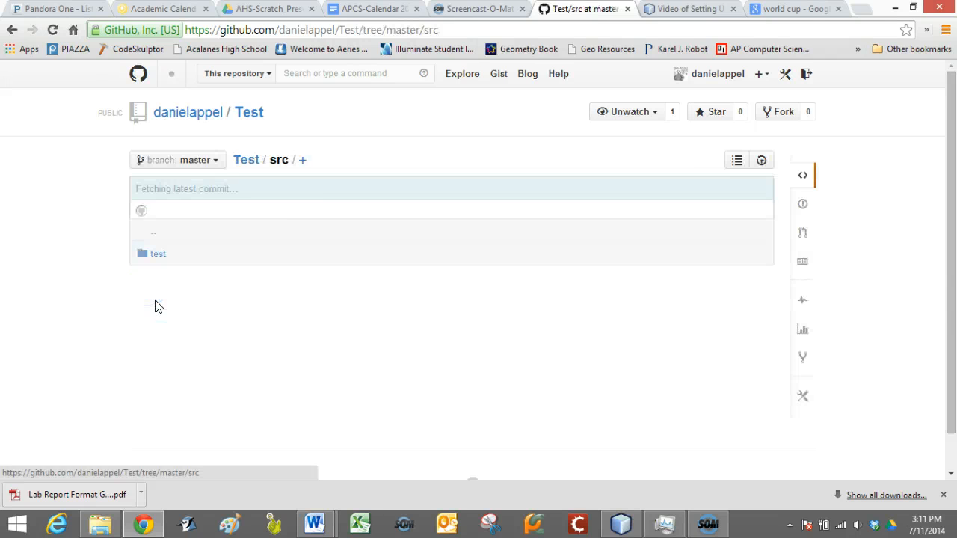
pyautogui.click(158, 254)
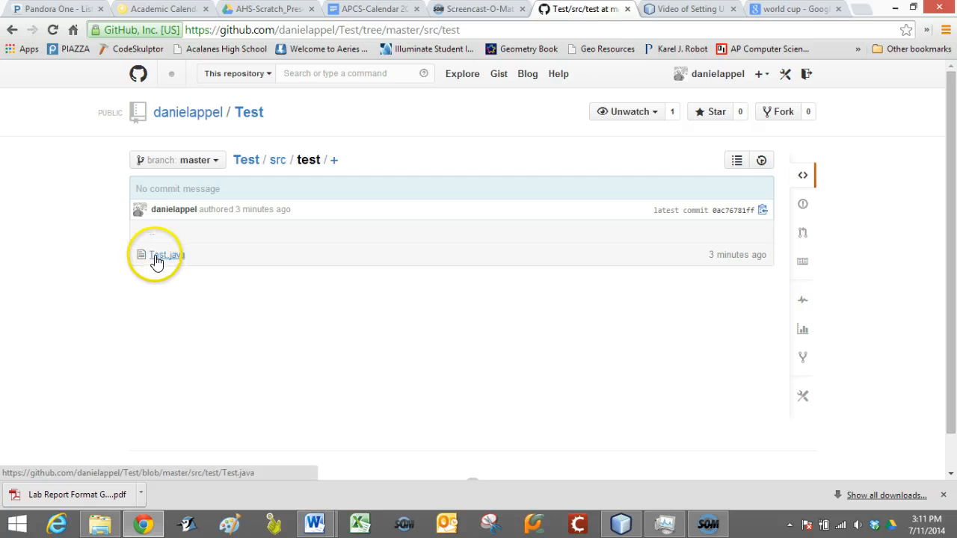
pyautogui.click(165, 255)
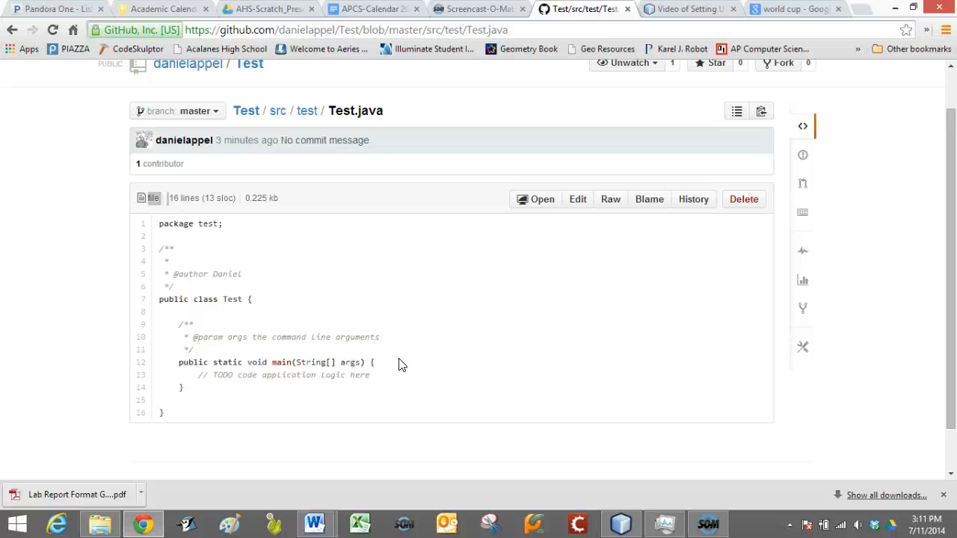
pyautogui.scroll(-3)
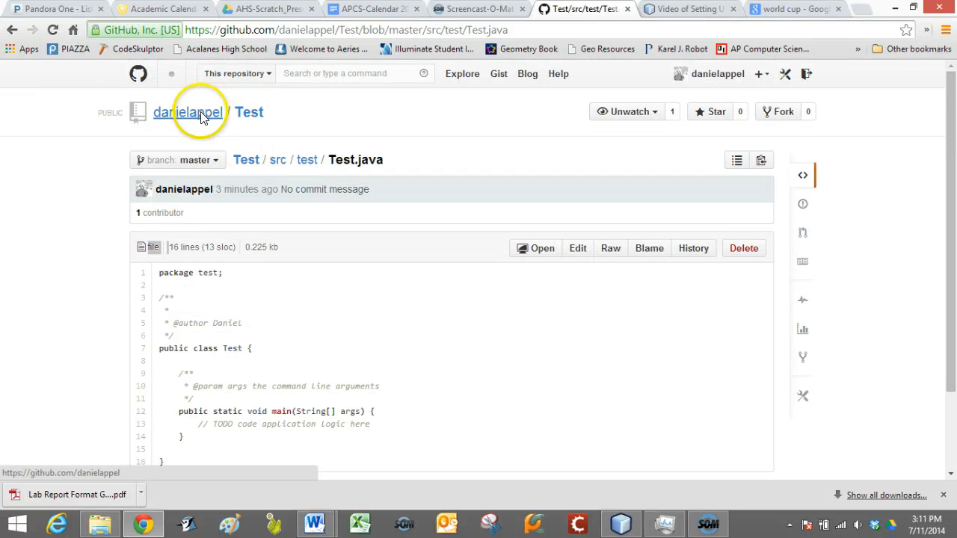
# Browse from the profile into APCS-Chapter-1/src/book, listing Lincoln, Lincoln2, Lincoln3 and Problems Java files.
pyautogui.click(188, 111)
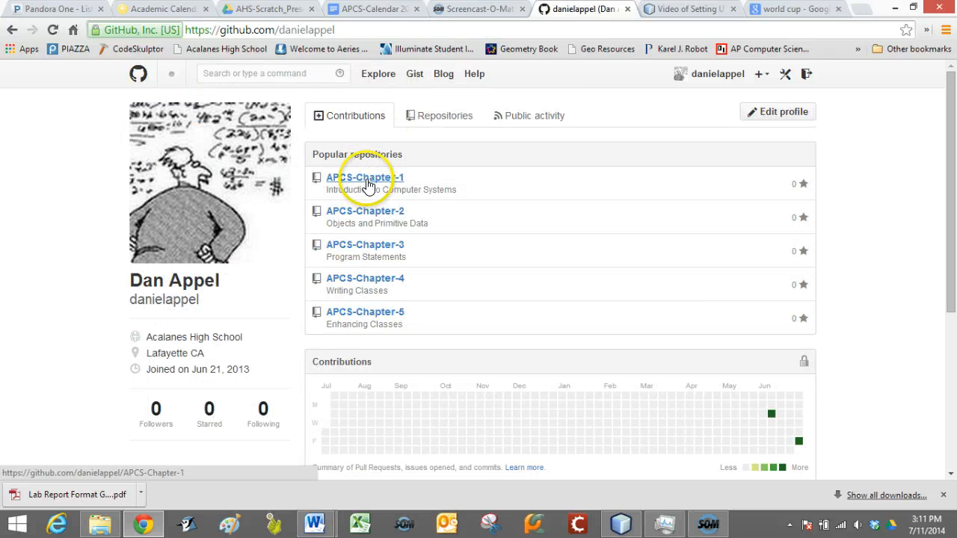
pyautogui.click(366, 177)
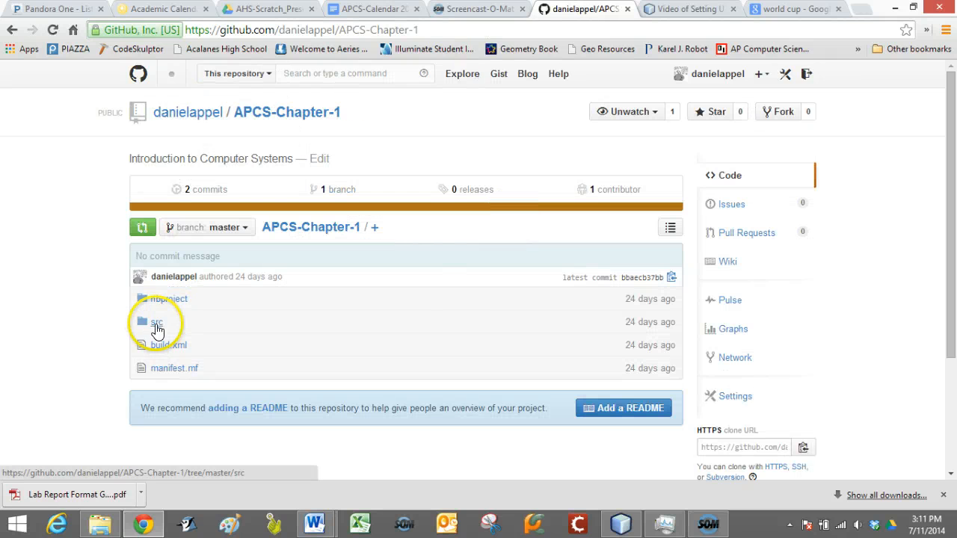
pyautogui.click(156, 321)
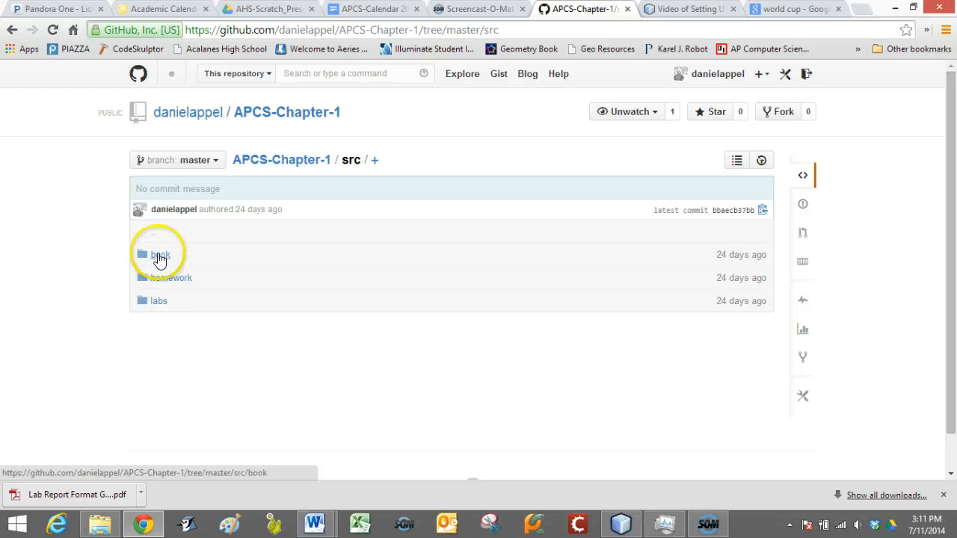
pyautogui.click(160, 255)
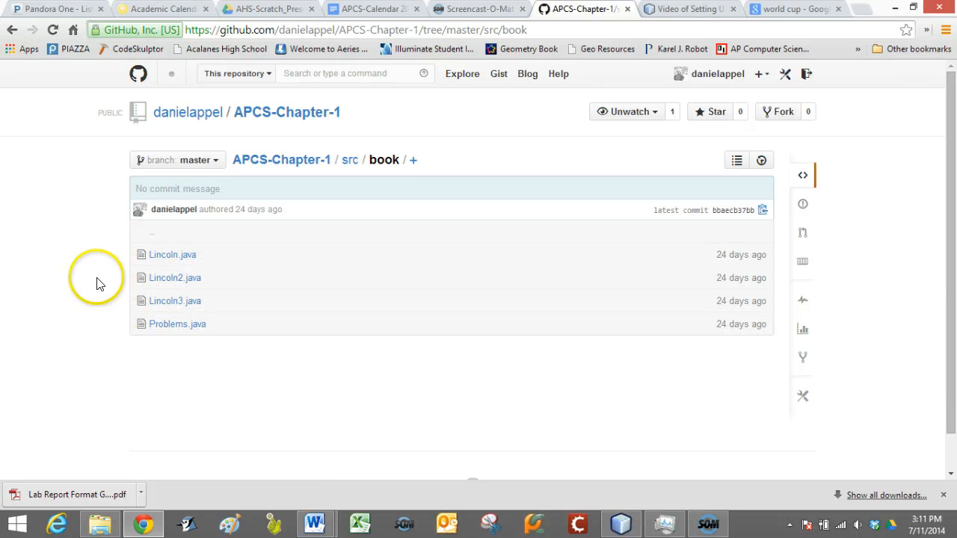